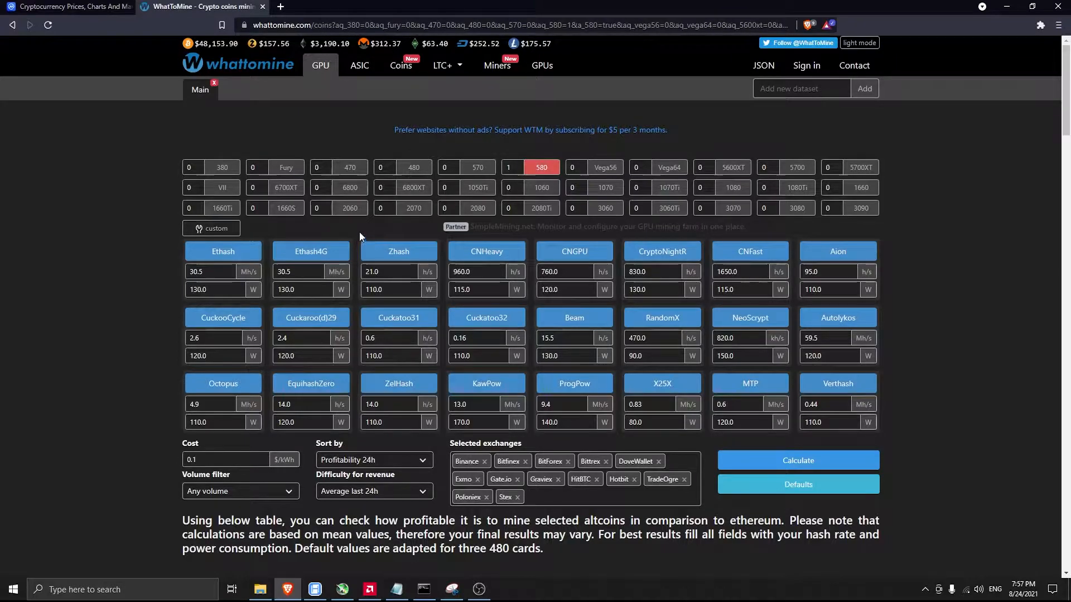
mouse_move(412, 234)
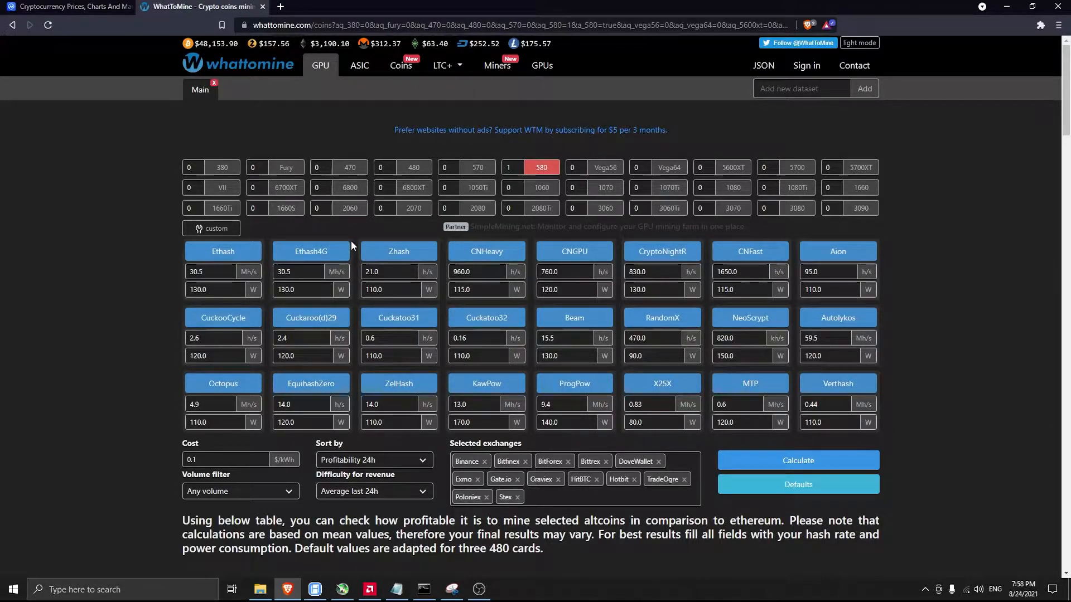
Step: Scroll to the results table and highlight Ethereum Classic's $1.32 daily profit
scroll("down", 3)
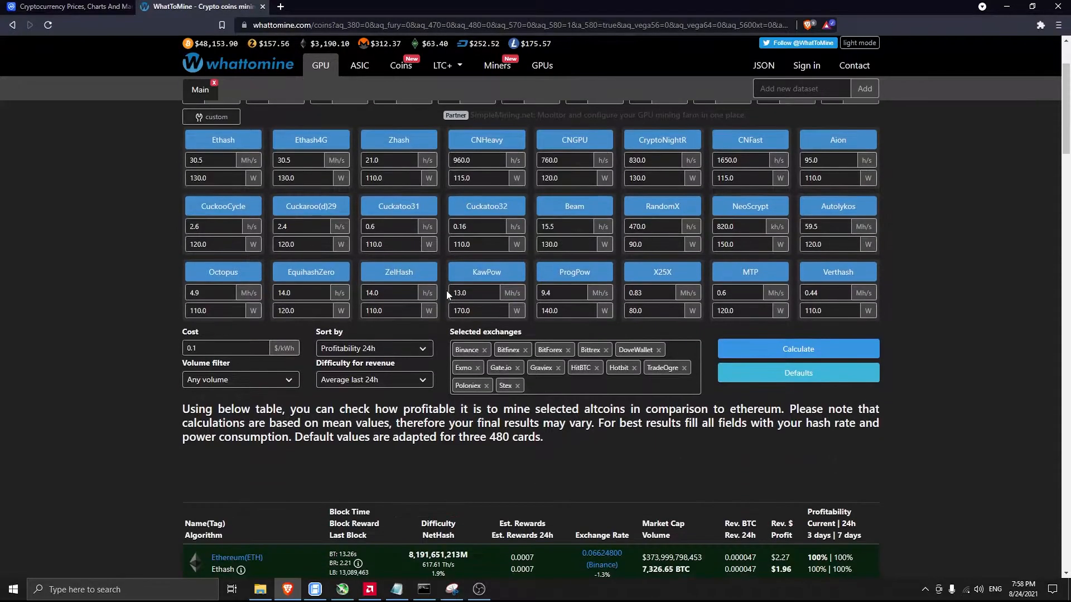
scroll("down", 3)
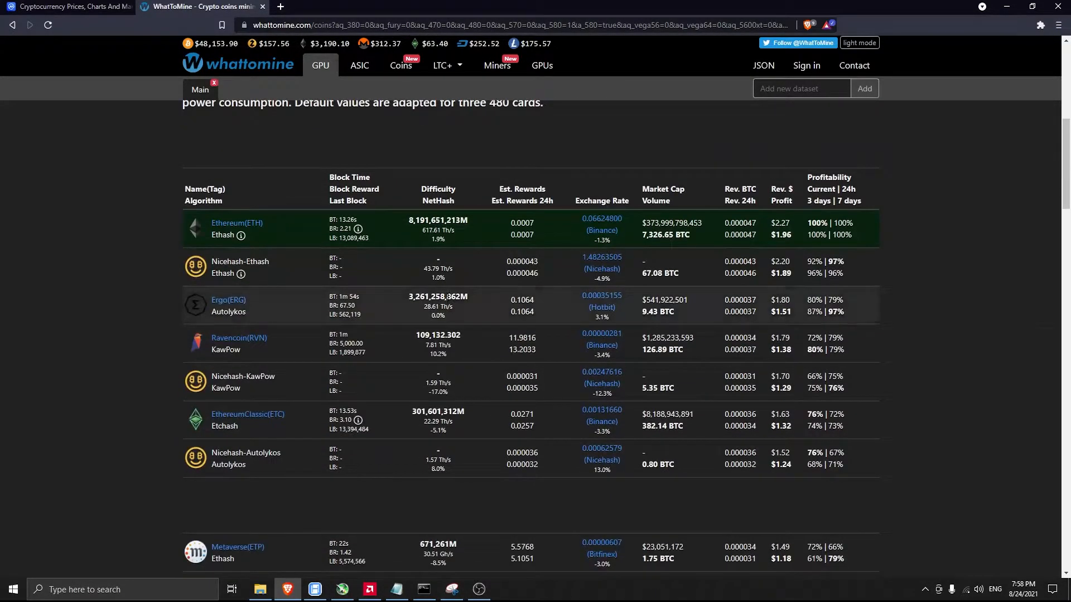
scroll("down", 3)
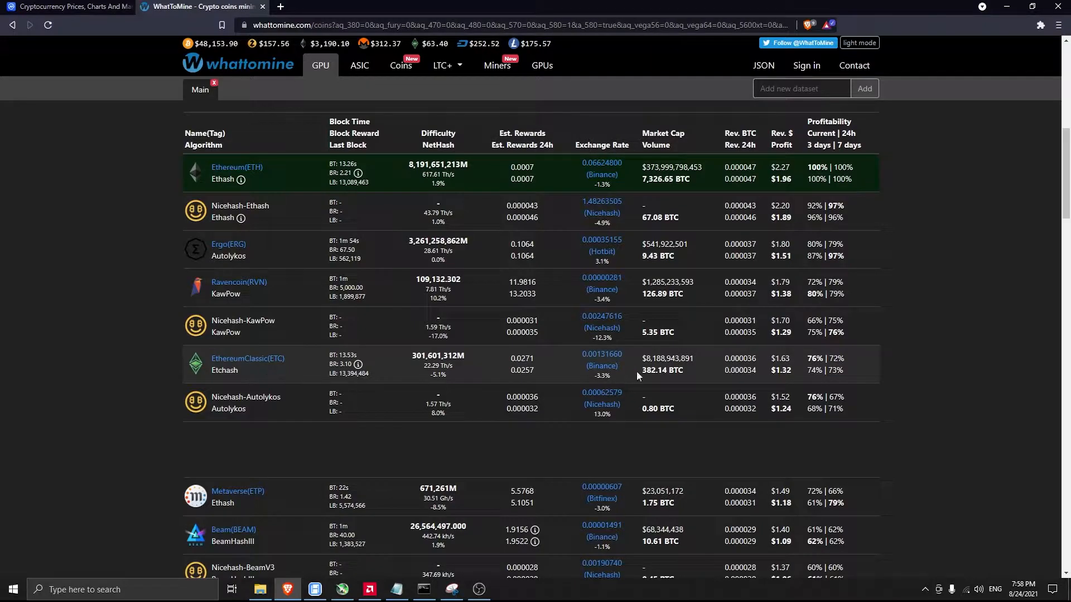
mouse_move(796, 379)
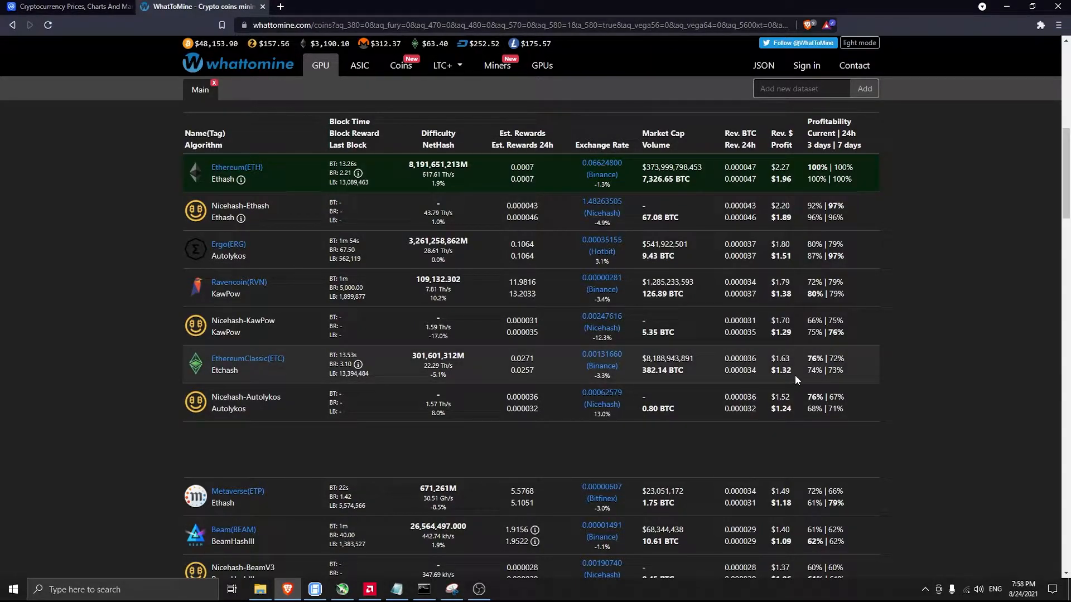
double_click(781, 370)
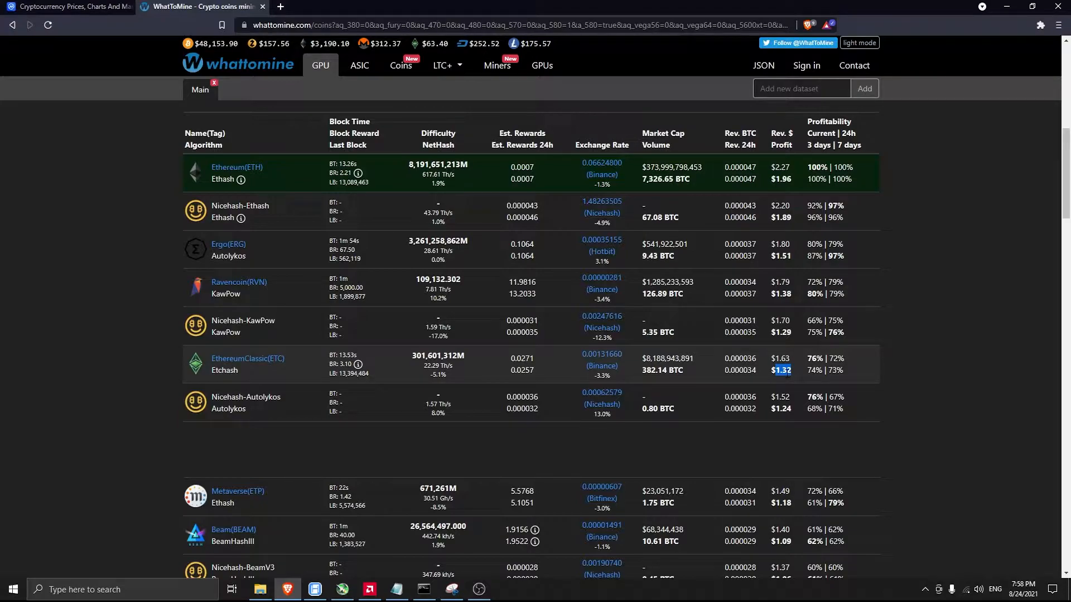
mouse_move(783, 238)
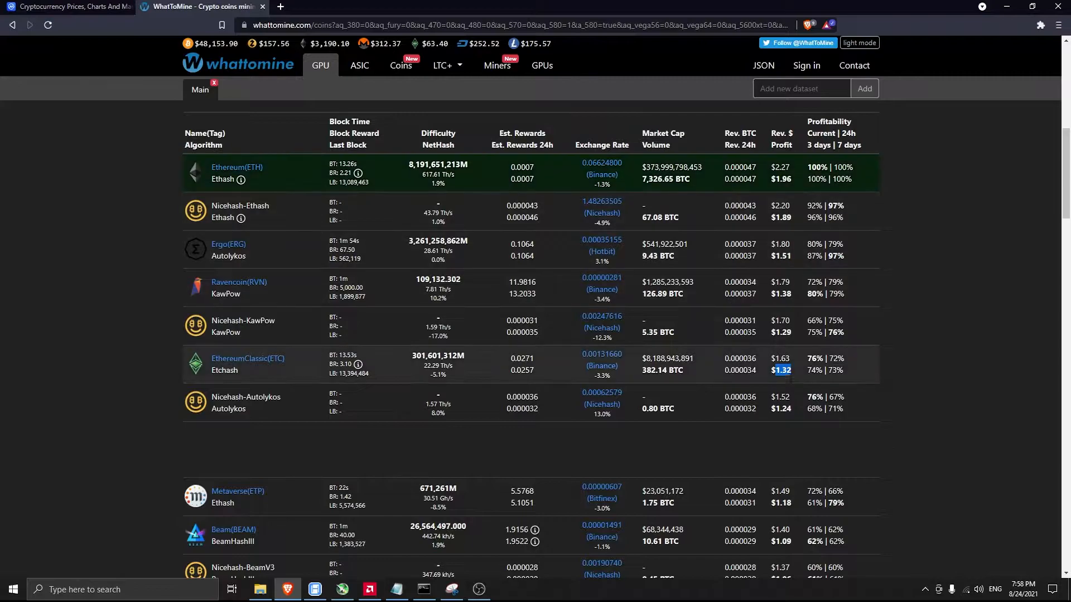
mouse_move(754, 327)
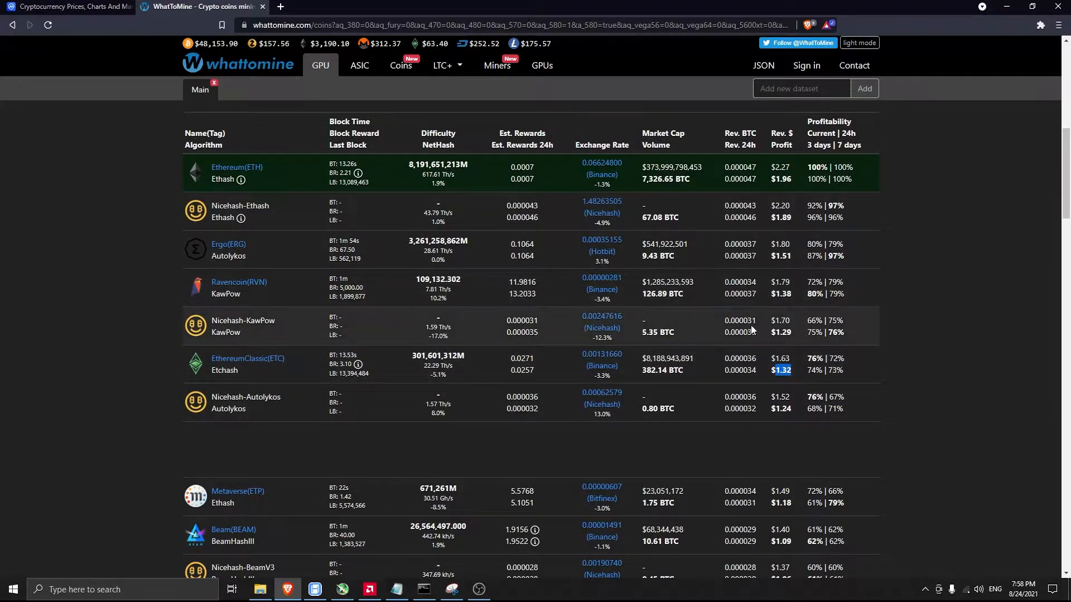
mouse_move(296, 263)
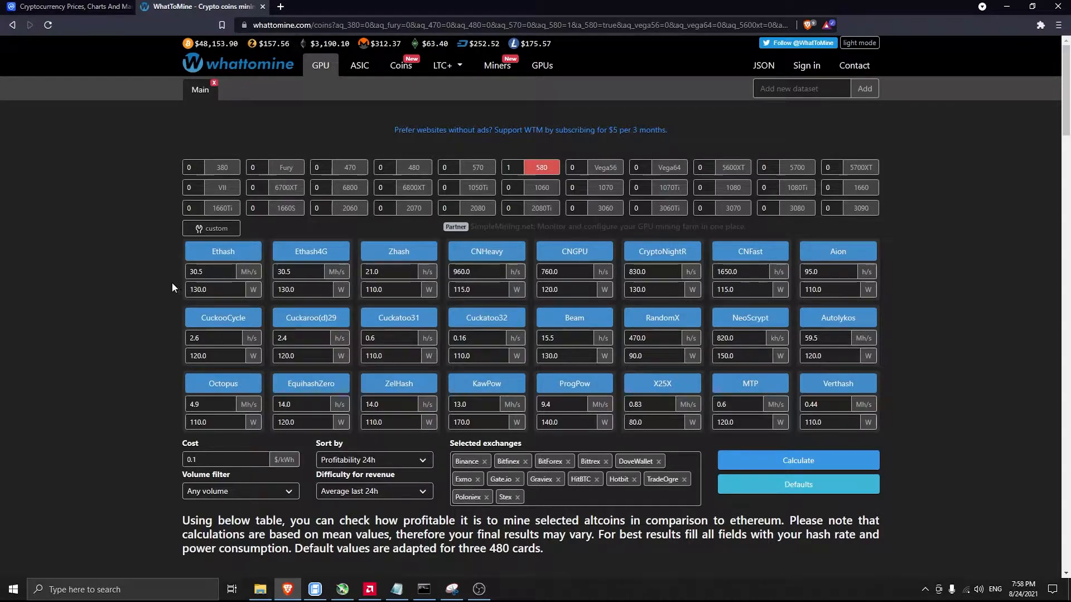
mouse_move(207, 289)
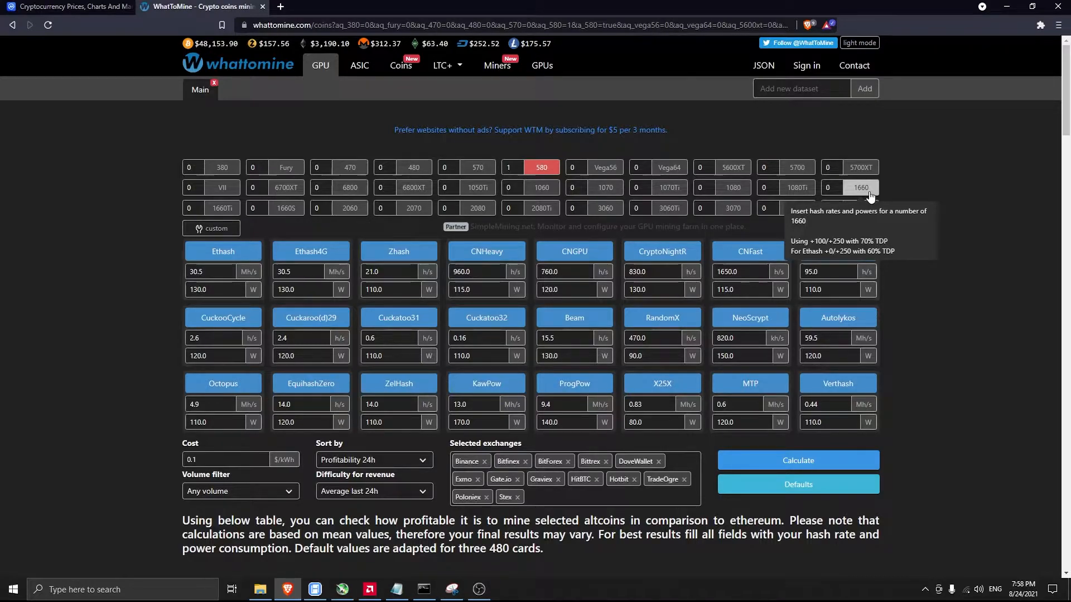
mouse_move(223, 249)
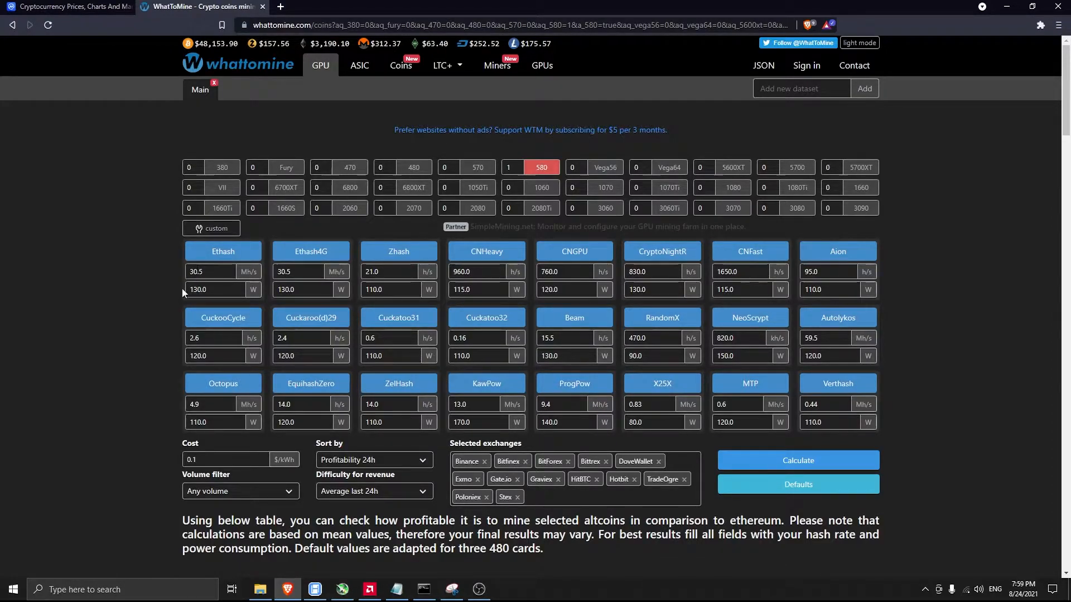
mouse_move(161, 290)
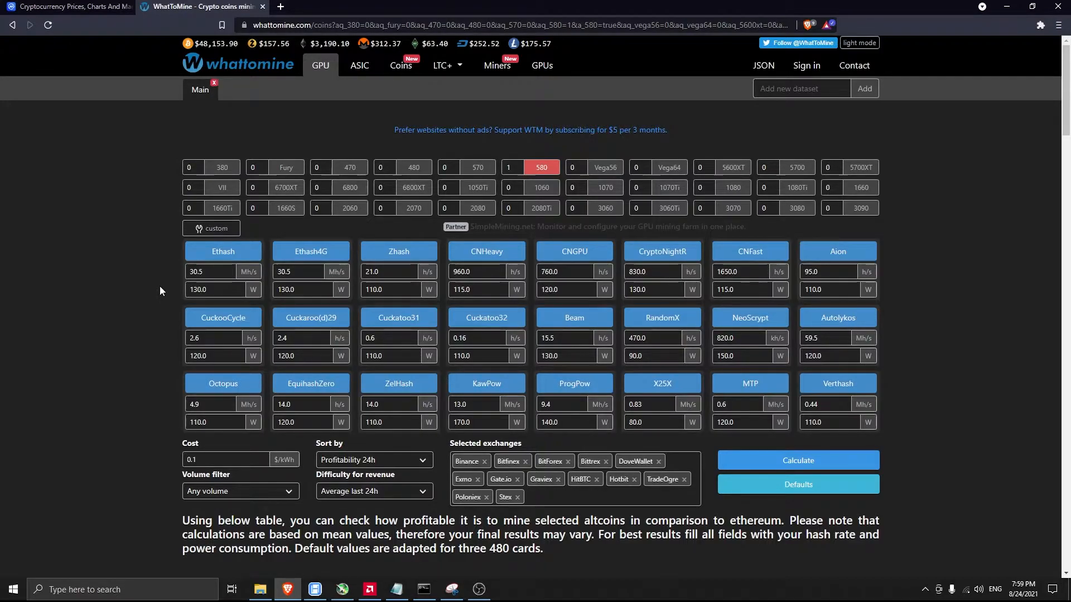
mouse_move(178, 293)
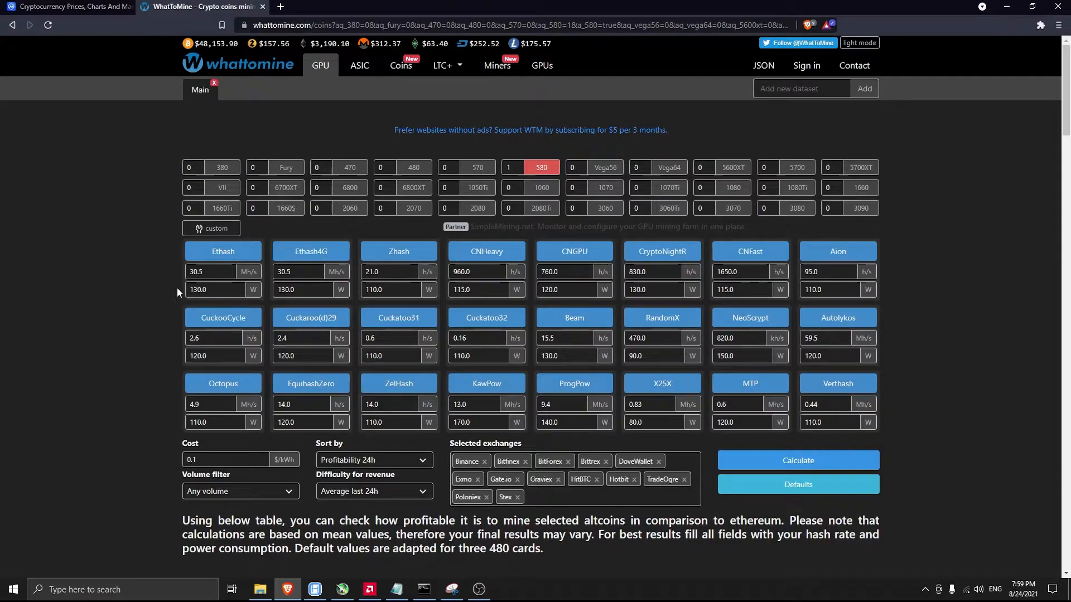